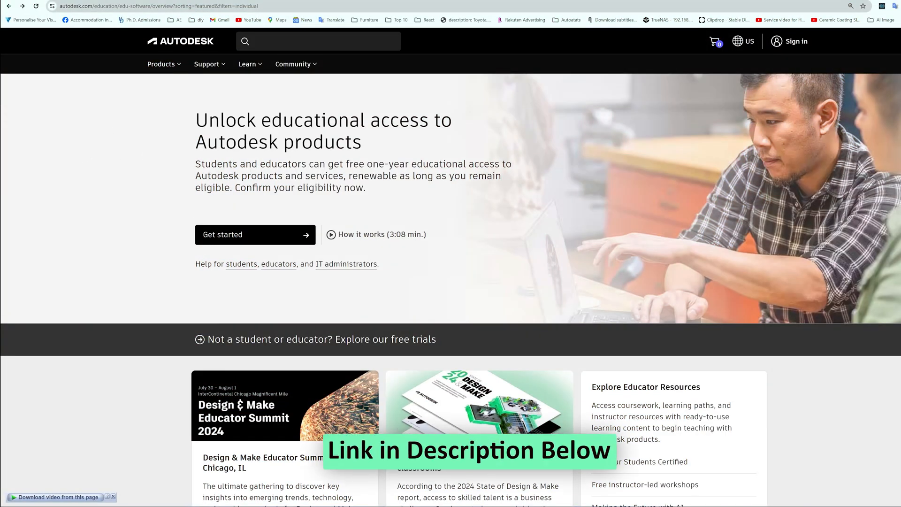
Sign in to the Autodesk account on the Education site with email and password
click(159, 6)
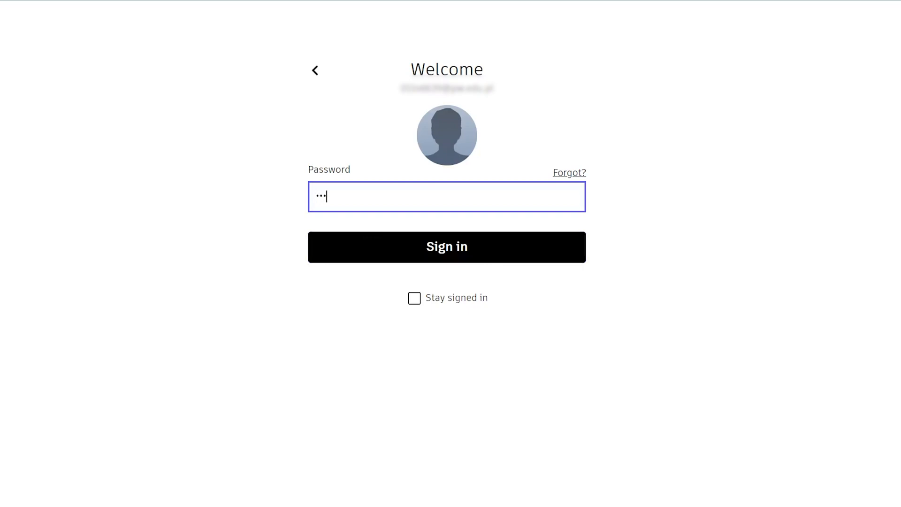
click(447, 247)
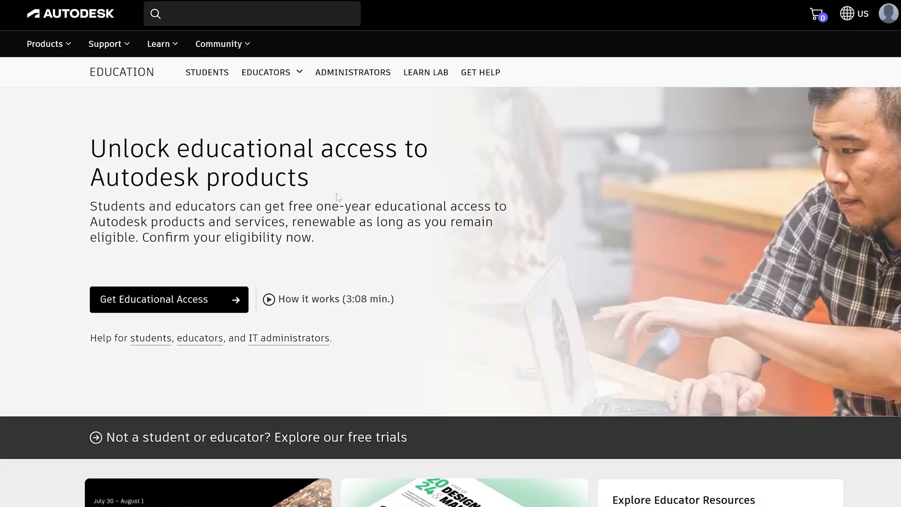
Request Autodesk Fusion from the Individual products list and start its educational download
scroll(down, 3)
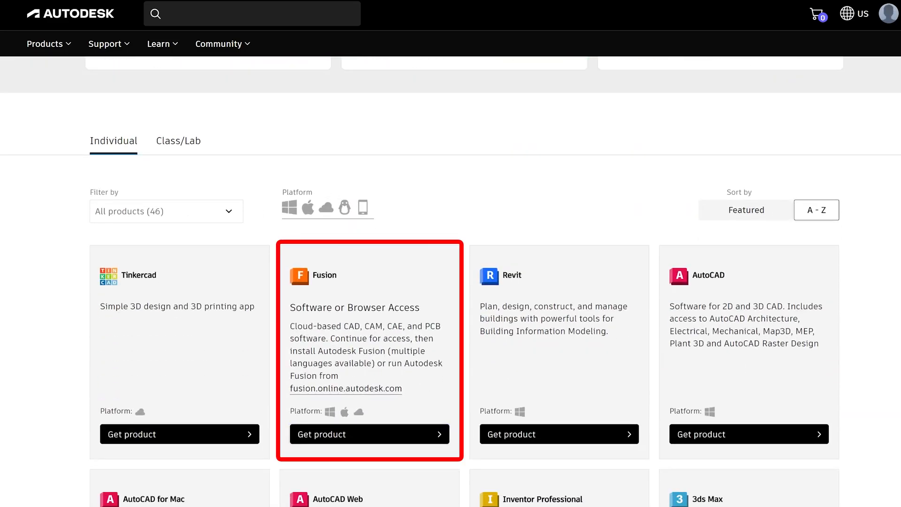
mouse_move(393, 379)
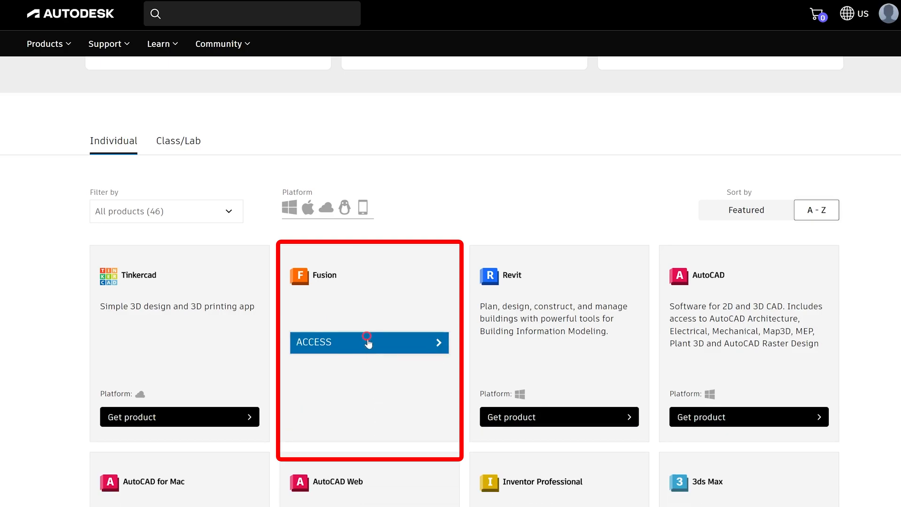
click(367, 342)
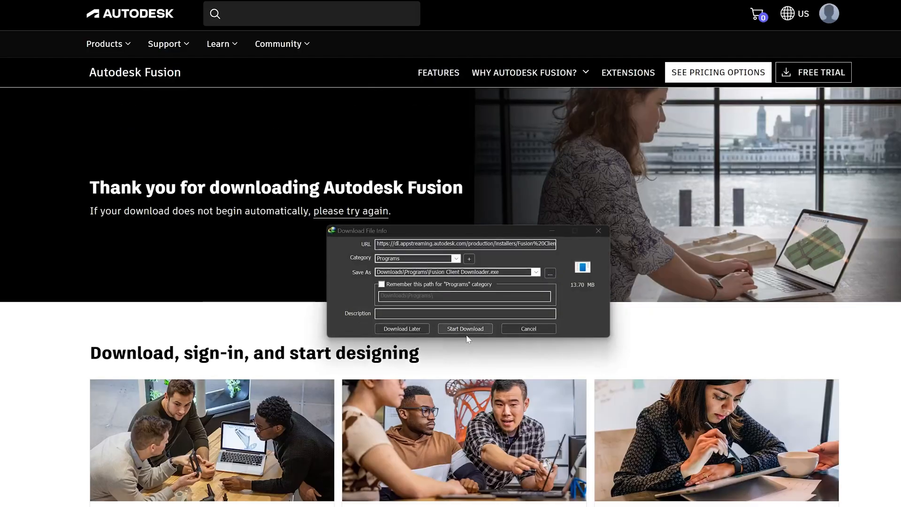
Download the Fusion Client Downloader installer and open it when complete
click(465, 328)
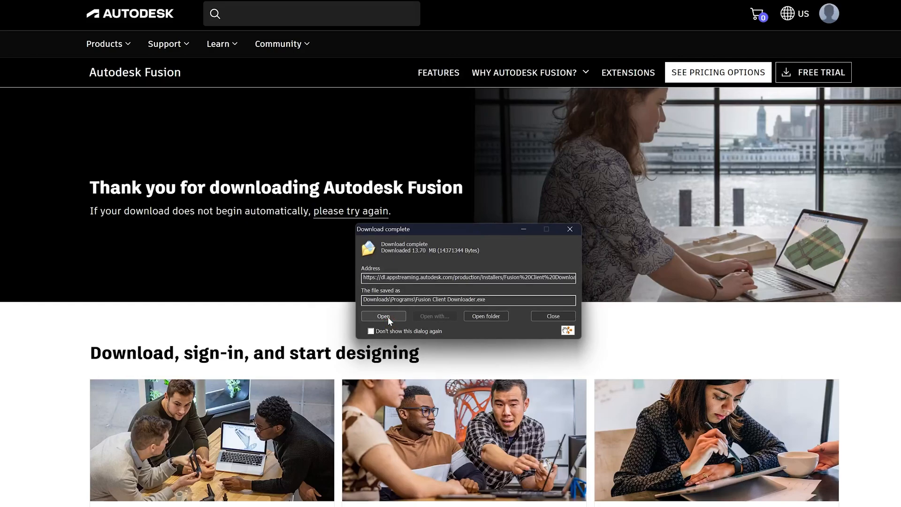
click(383, 315)
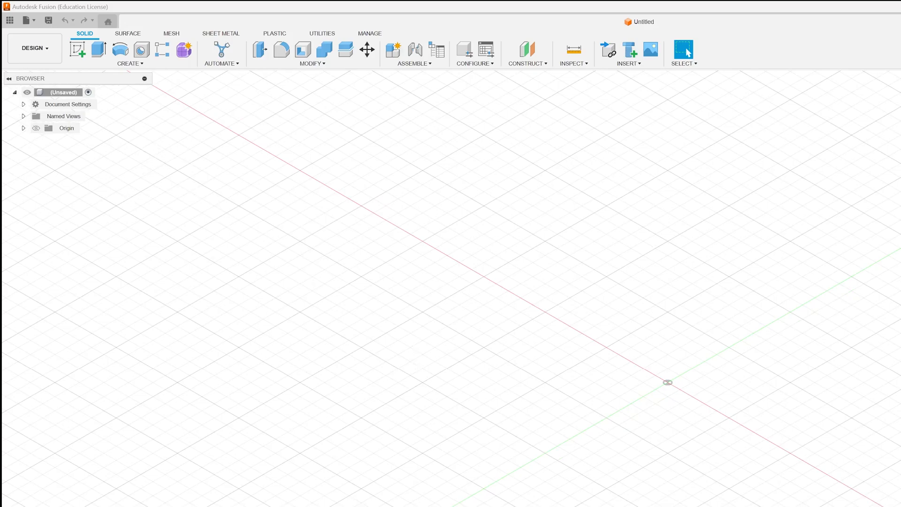
Wait for Fusion Education License to open on an untitled design with the feedback survey
click(10, 79)
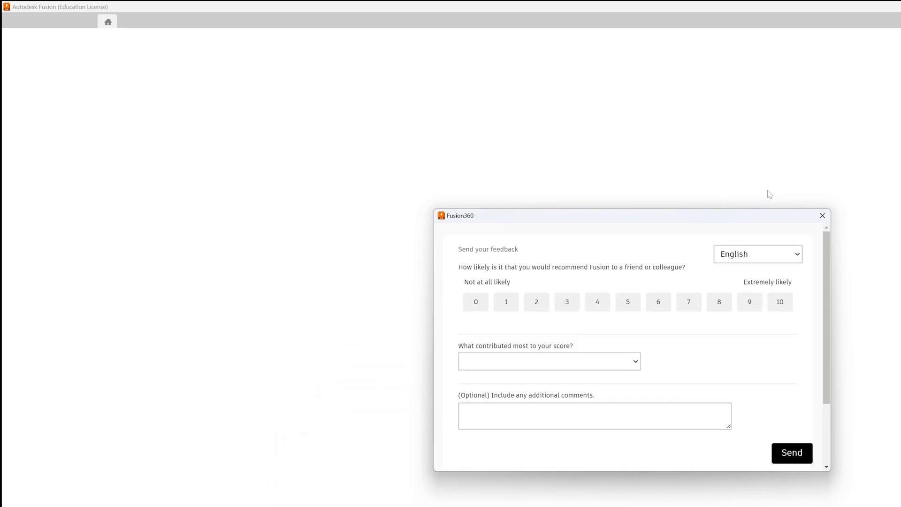
mouse_move(891, 230)
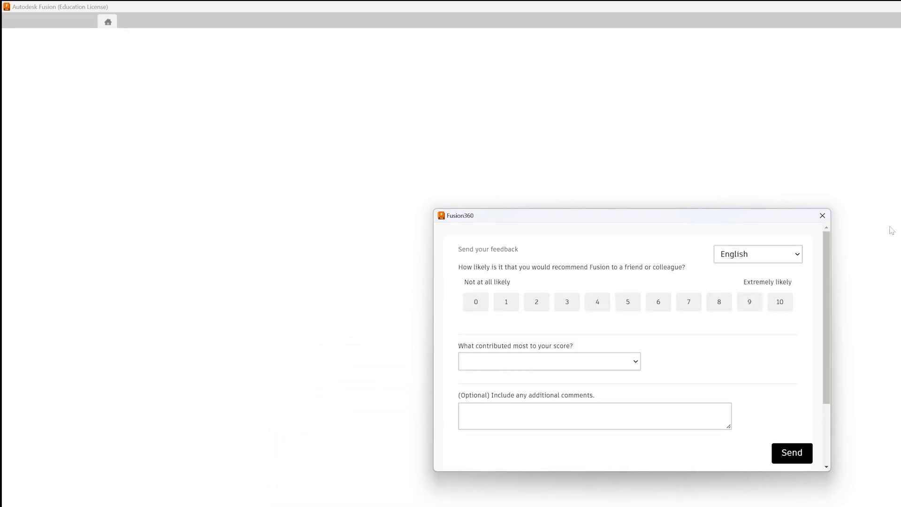